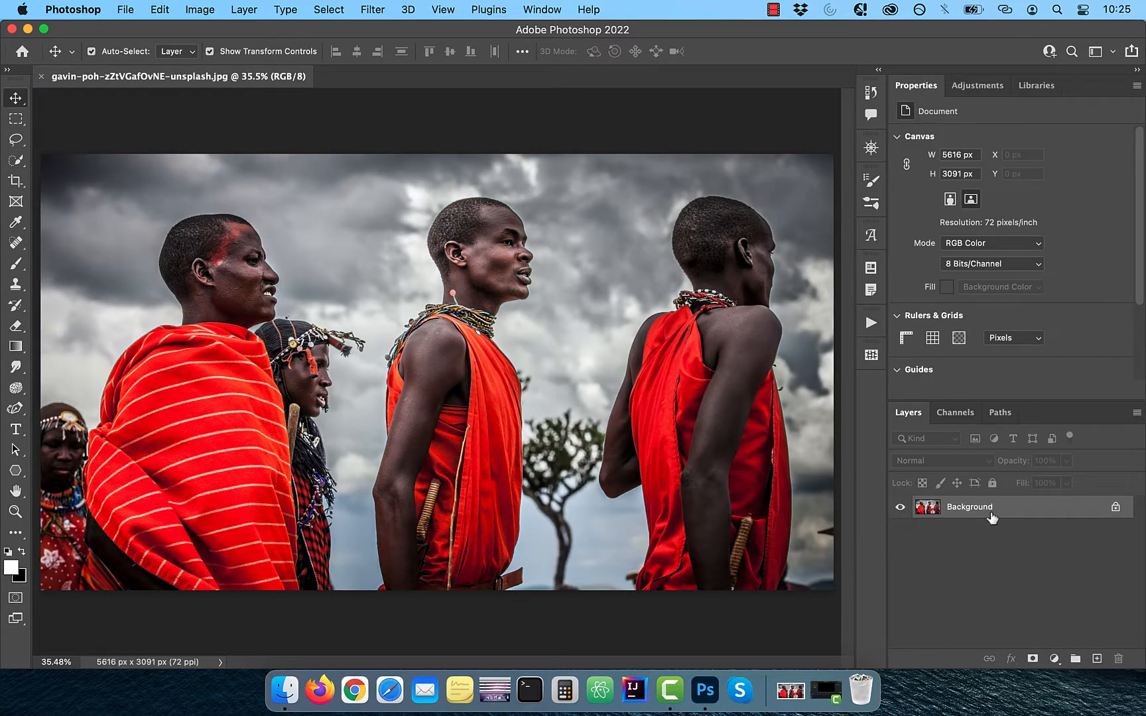
- Duplicate and hide the Background layer, then auto-select the central man with Select Subject
key("cmd+j")
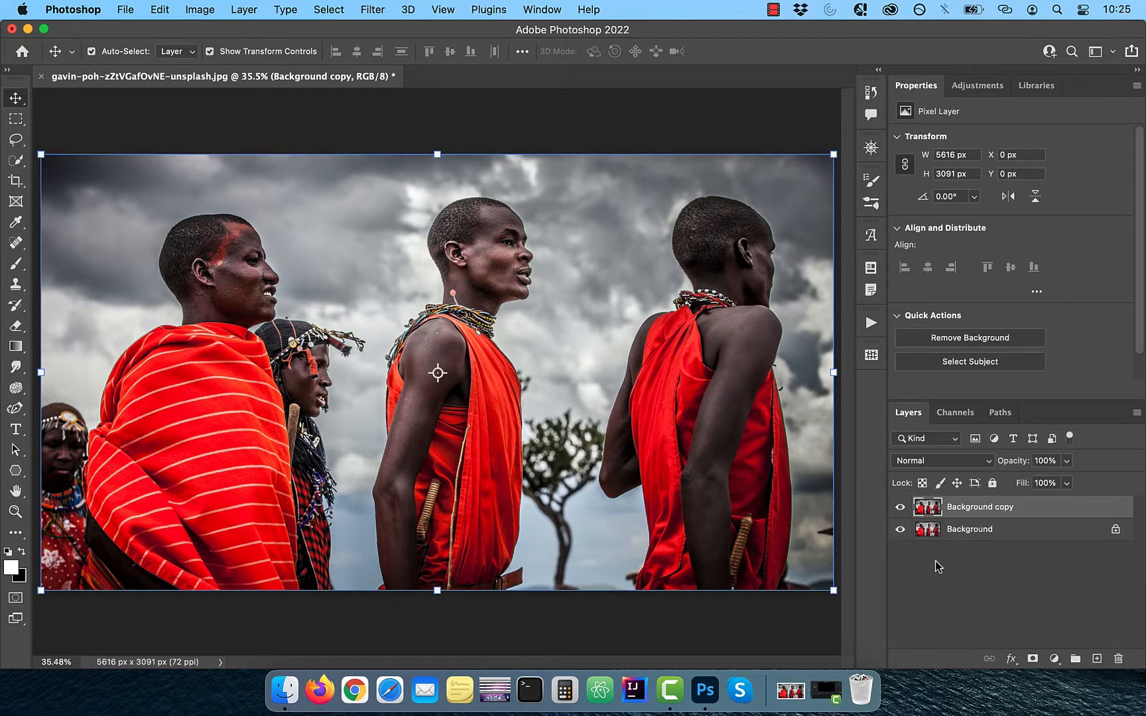
left_click(900, 528)
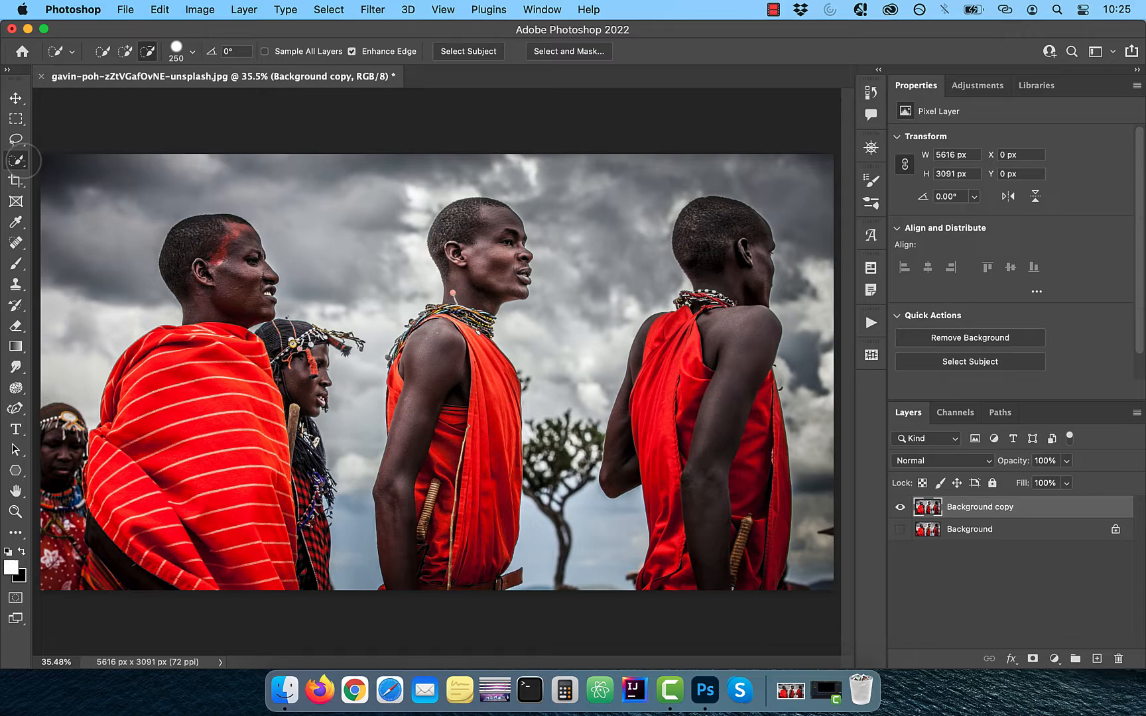
left_click(467, 51)
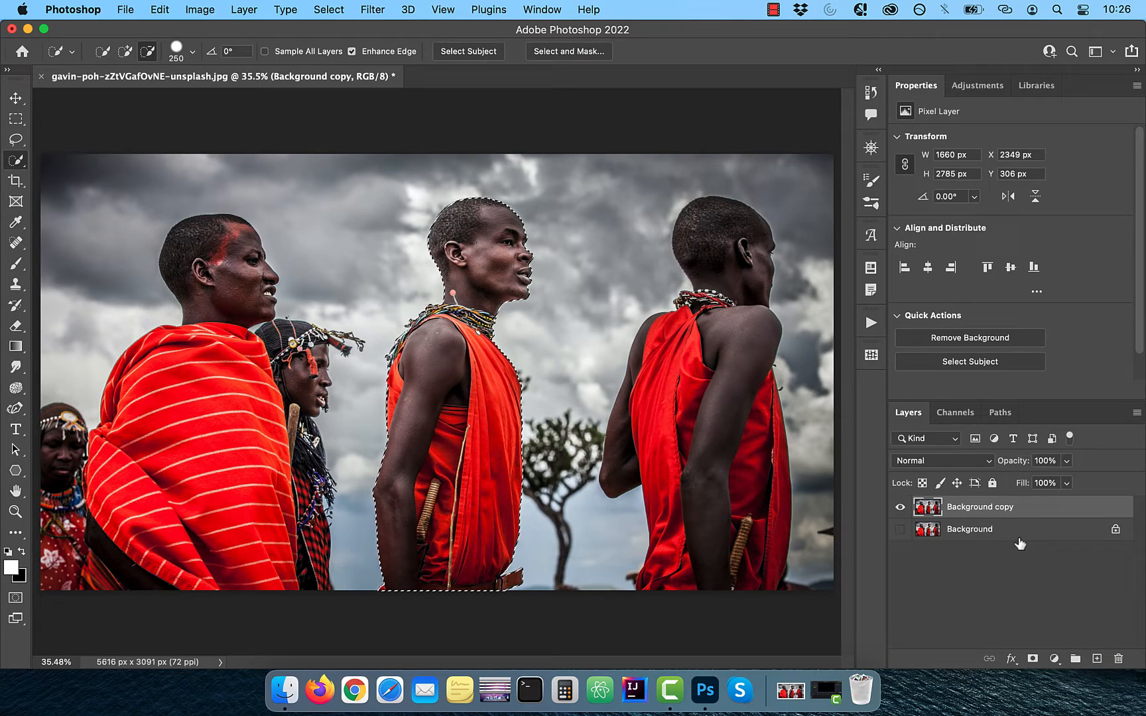
- Mask the copy to the man, and add an inverted-mask duplicate named 'backdrop' as a smart object
left_click(1032, 659)
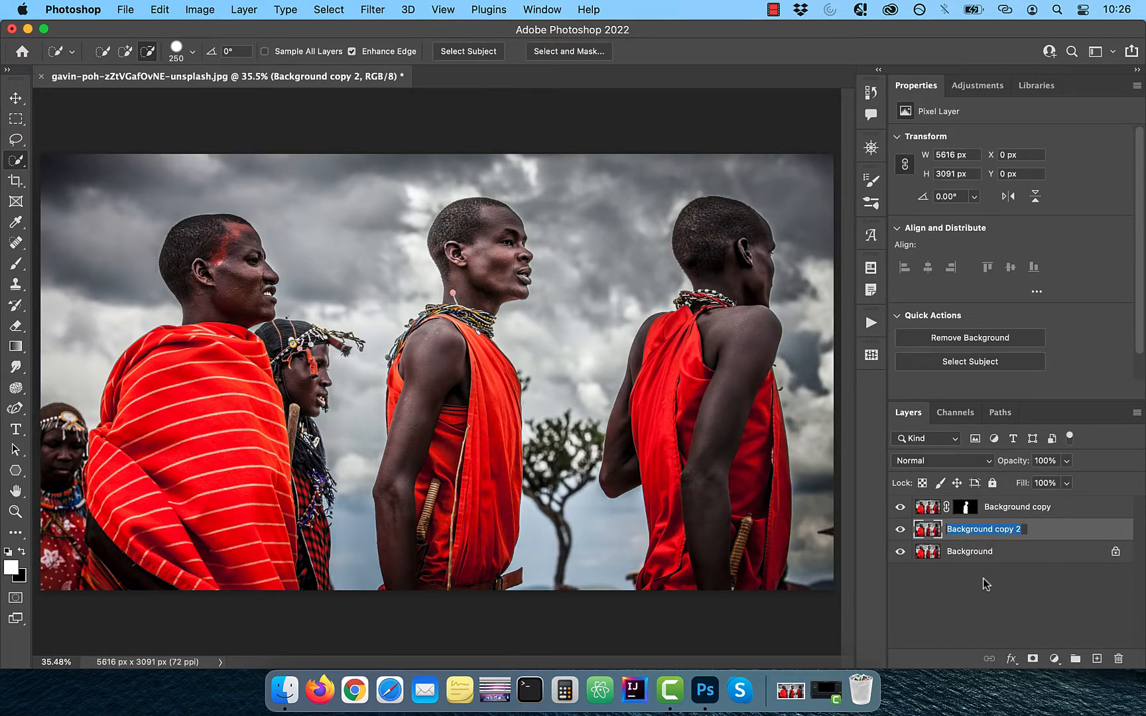
type("backdrop")
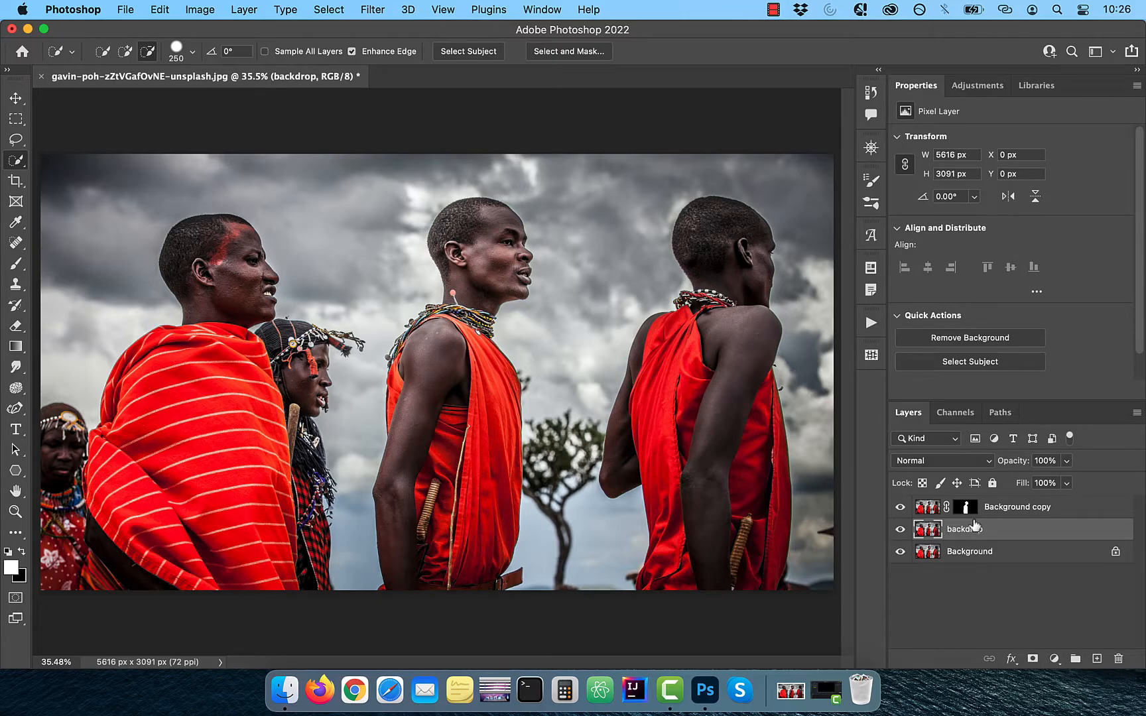
left_click(964, 506)
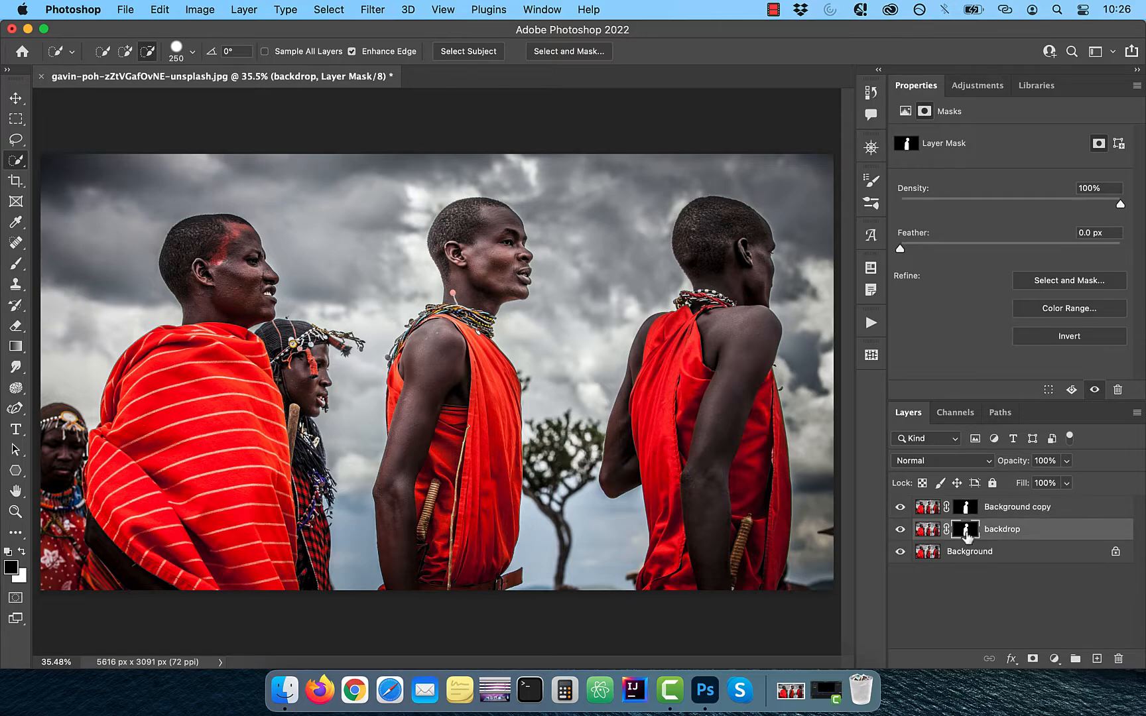
mouse_move(961, 572)
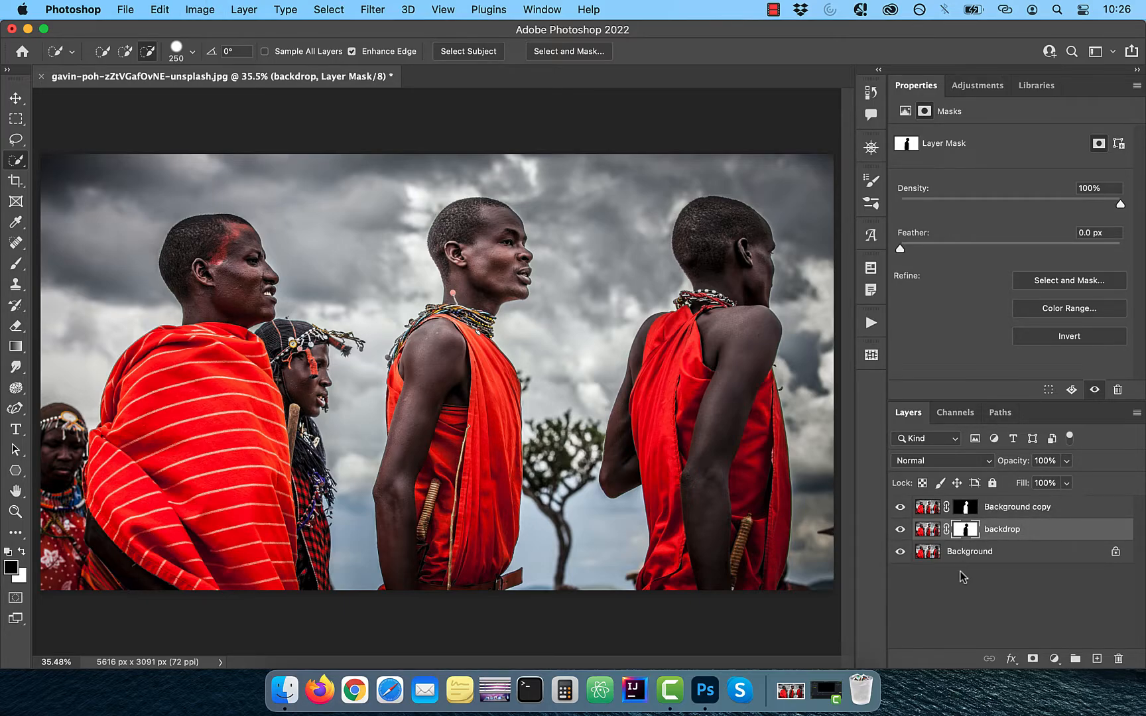
mouse_move(1005, 529)
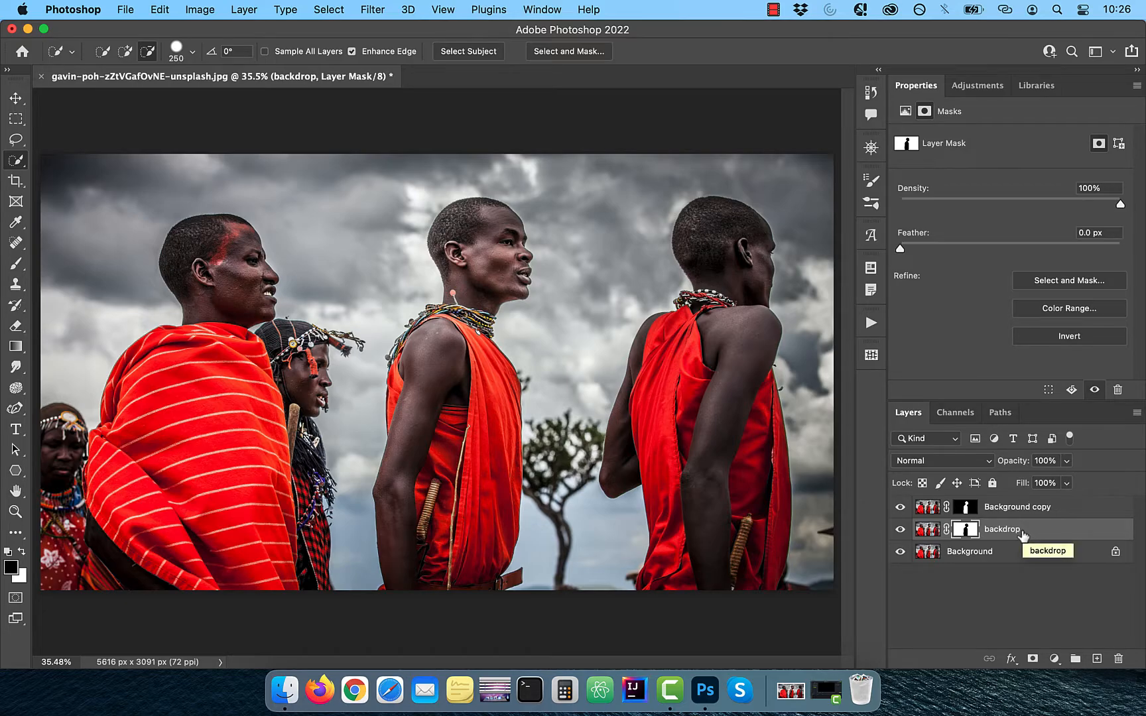
right_click(1002, 528)
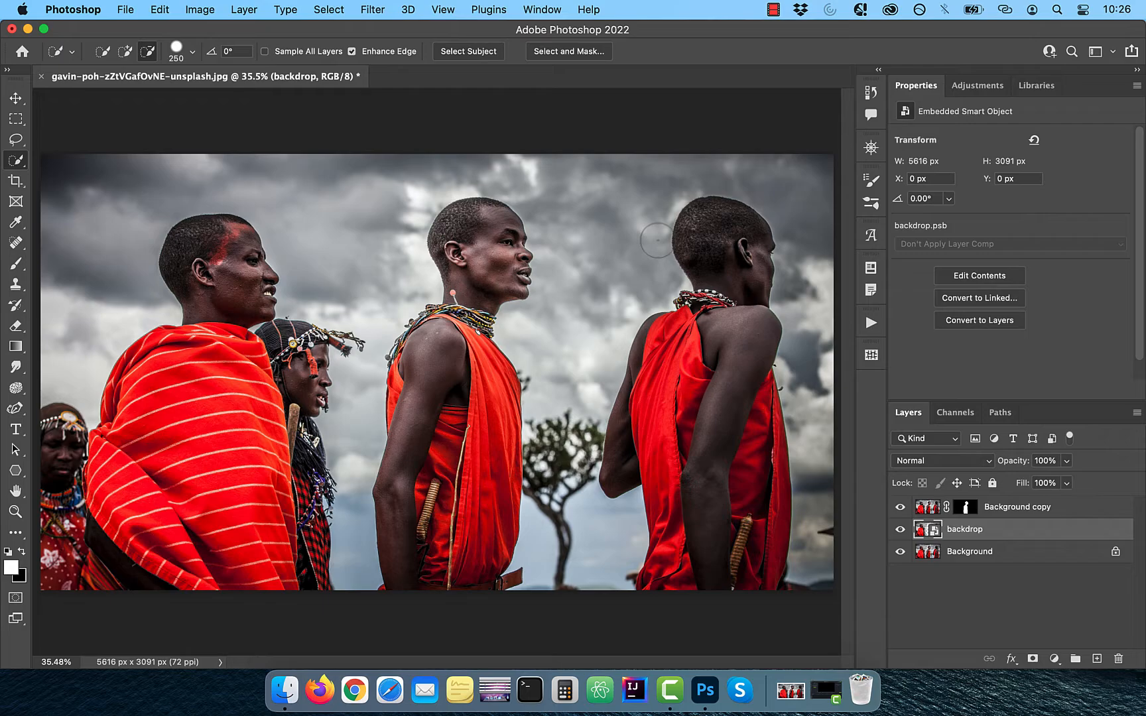
- Apply a 25-pixel Gaussian Blur smart filter to the backdrop smart object
left_click(372, 9)
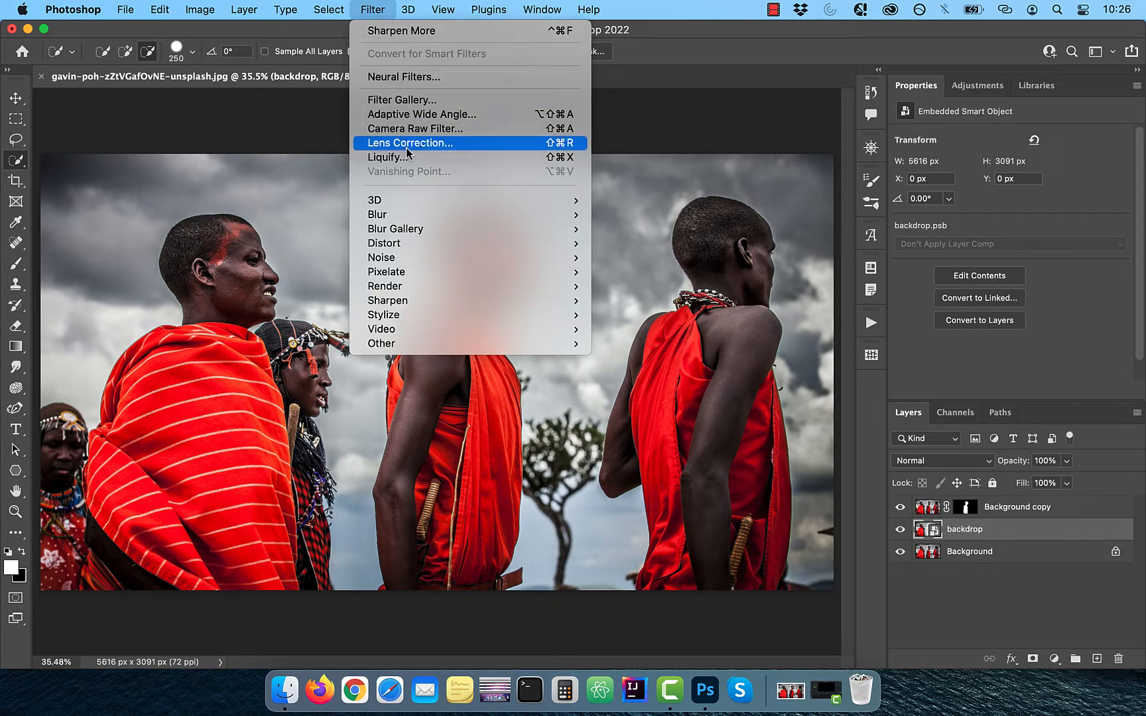
mouse_move(377, 214)
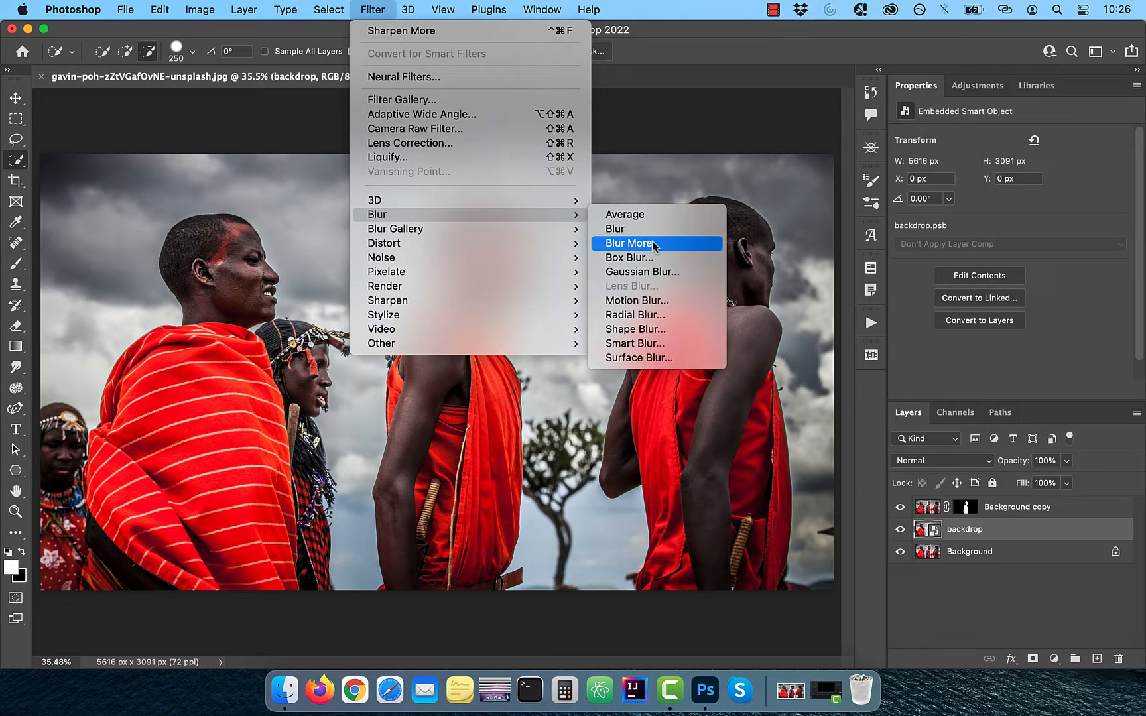
left_click(641, 272)
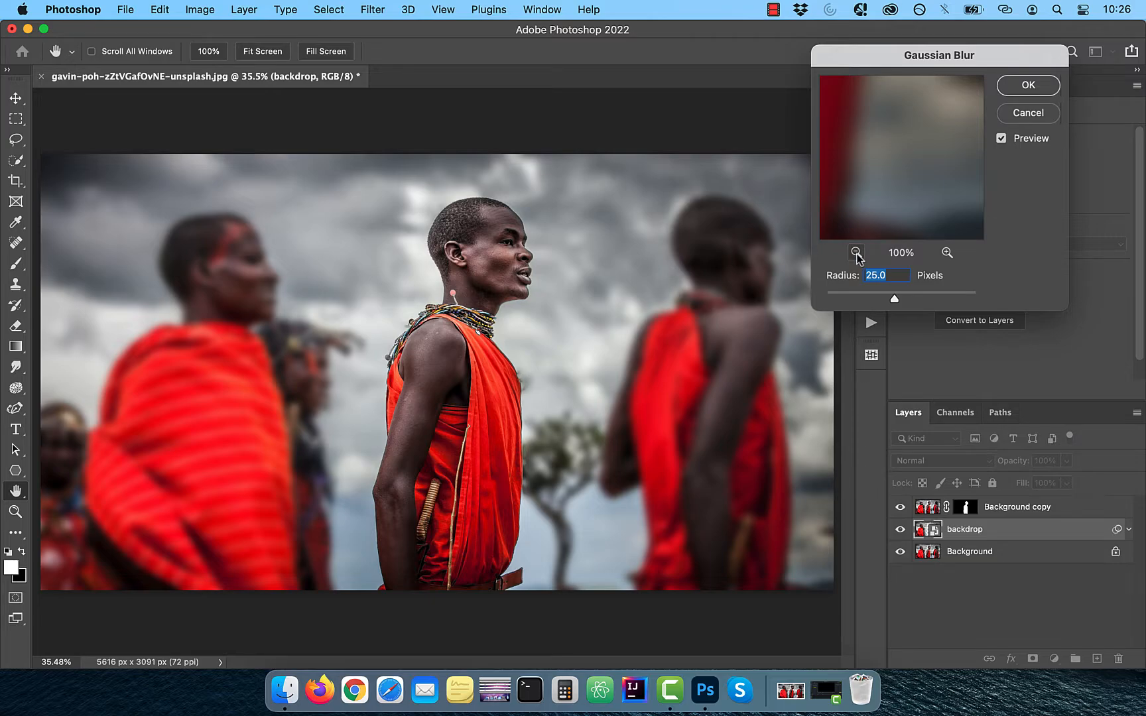
mouse_move(1029, 98)
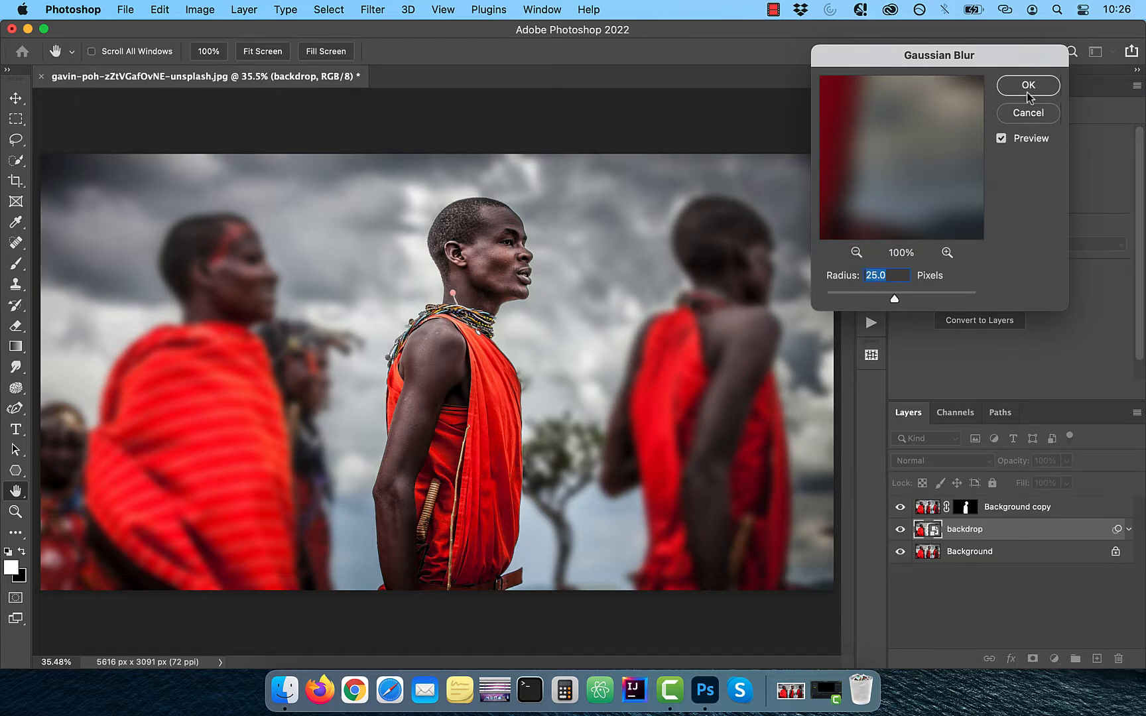
left_click(1053, 658)
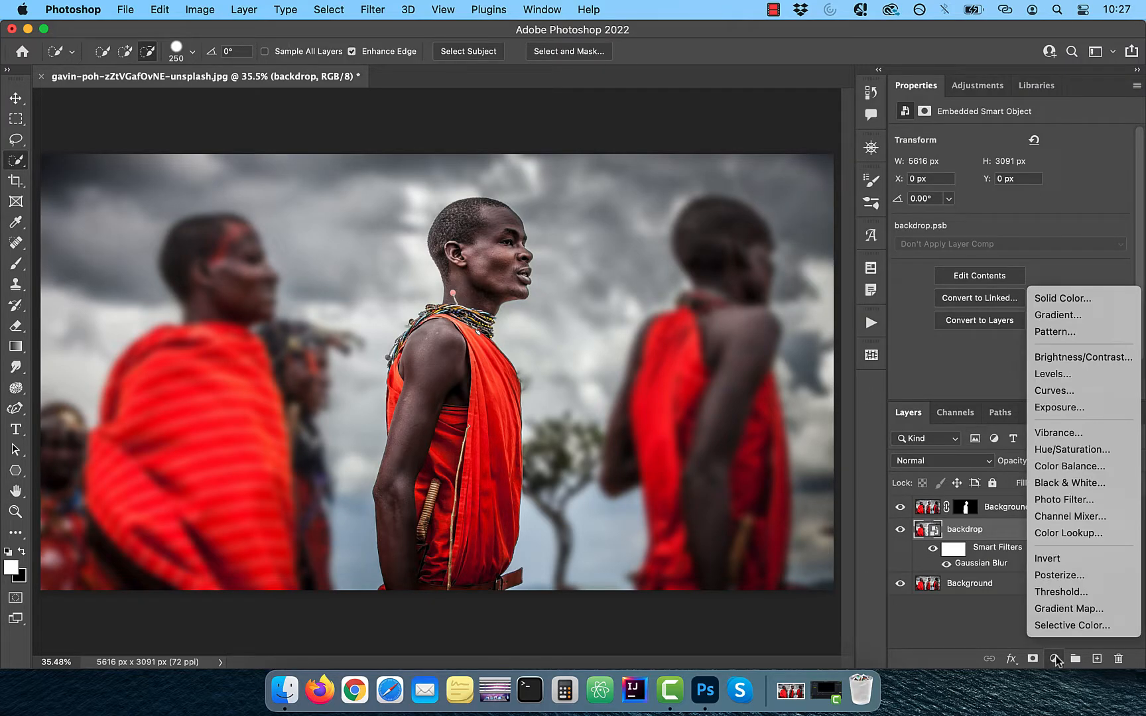
- Clip a Curves layer to the backdrop, deepen shadows and lower the Red curve toward teal
left_click(1053, 390)
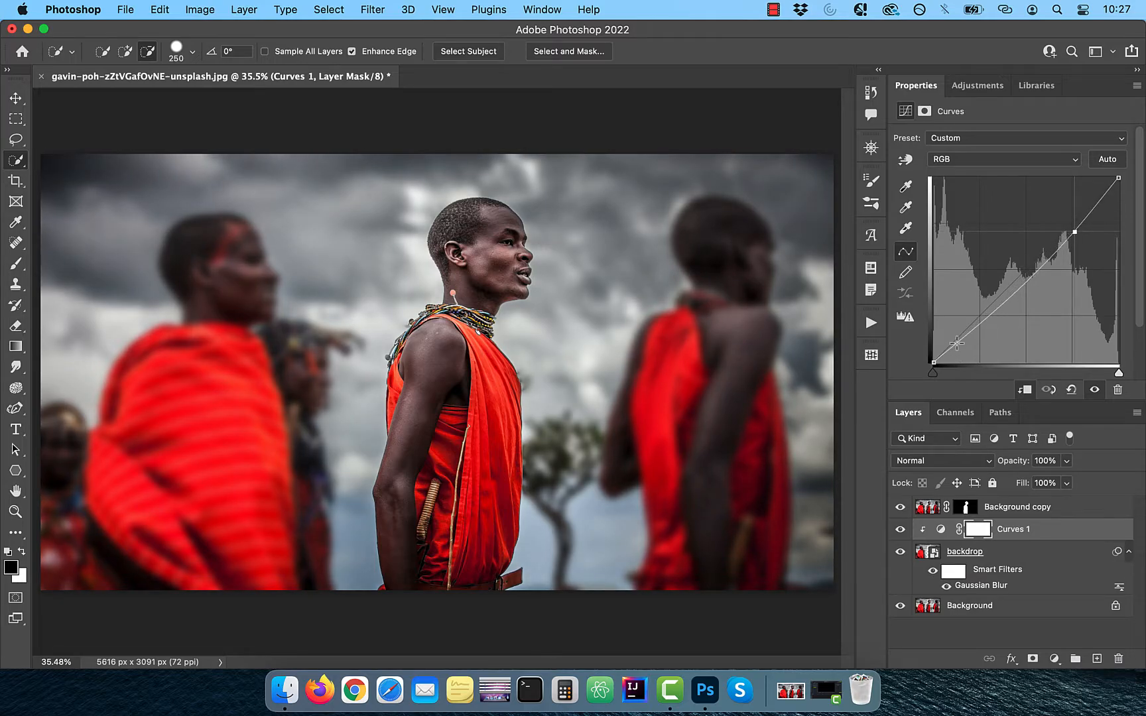
left_click_drag(954, 343, 972, 328)
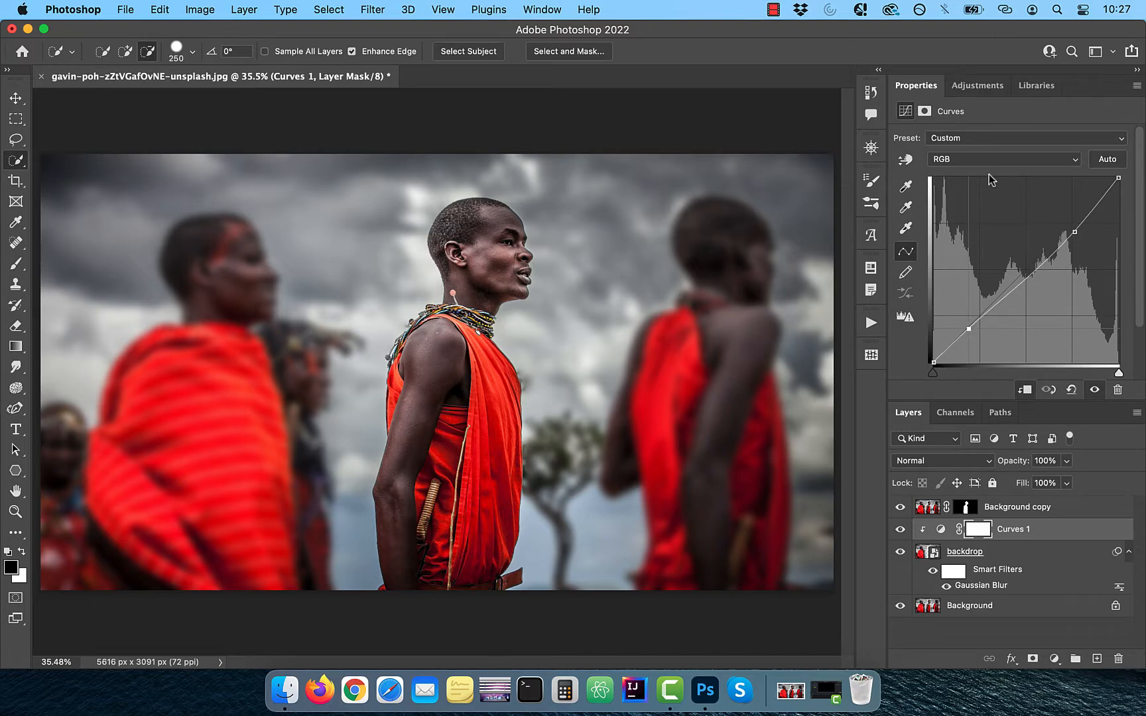
left_click(1002, 159)
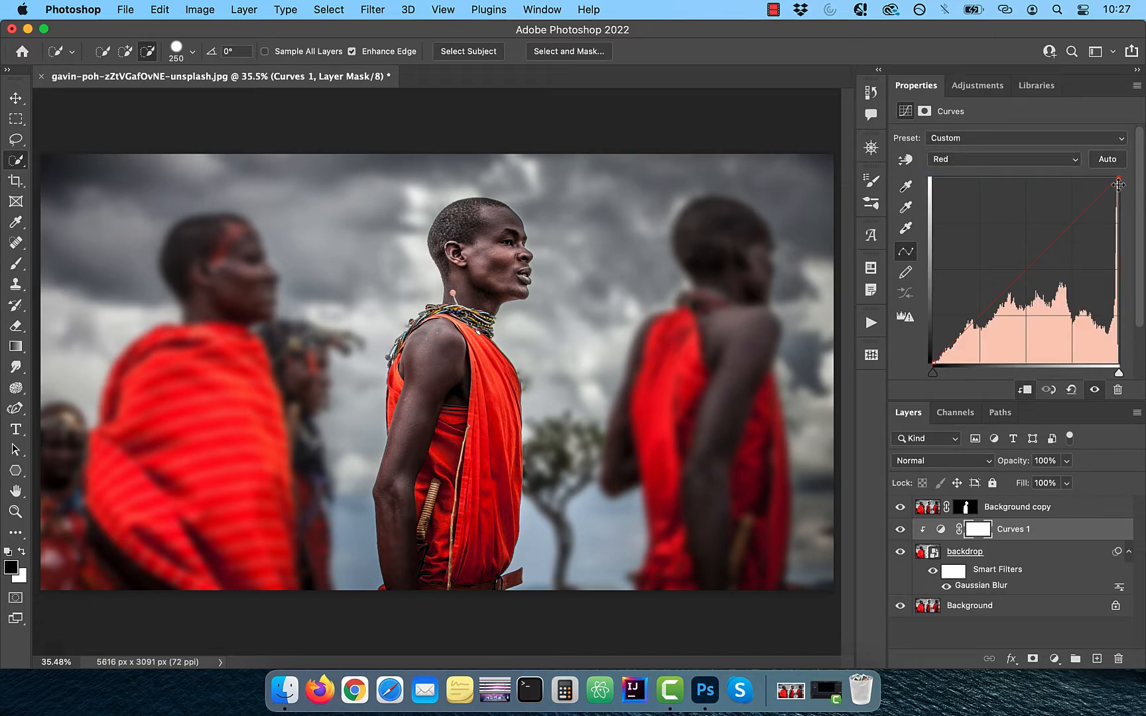
left_click_drag(1114, 180, 1114, 252)
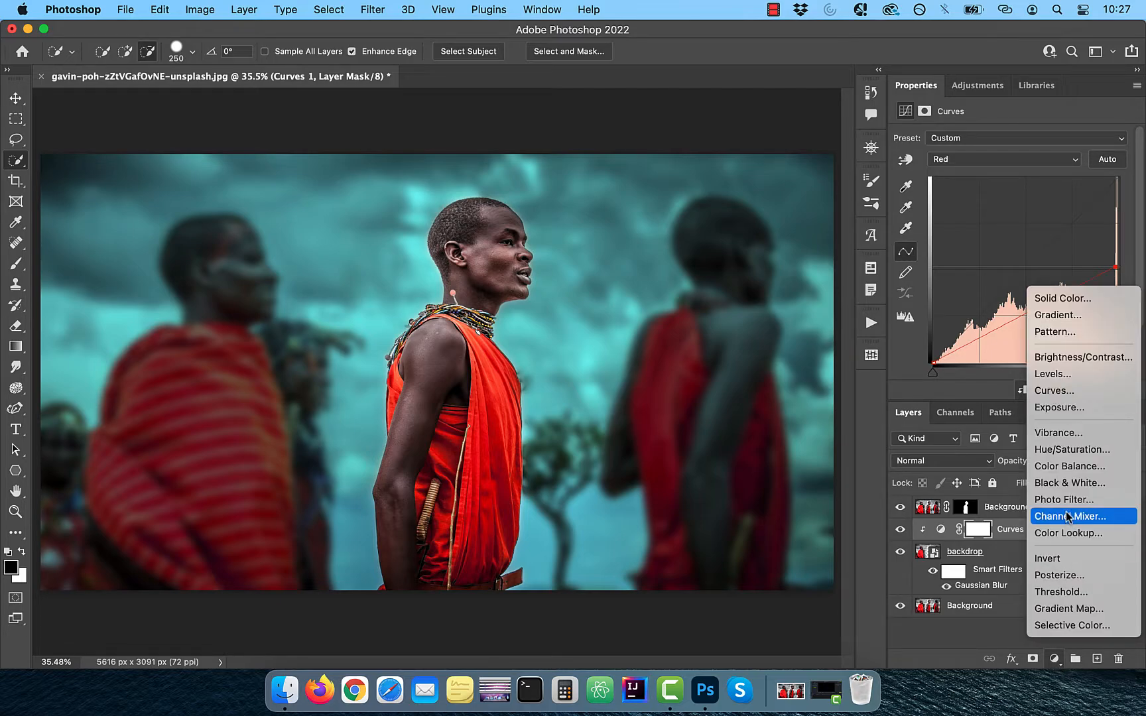
- Clip a Vibrance layer with saturation -39 to the backdrop, then select the subject layer
left_click(1058, 431)
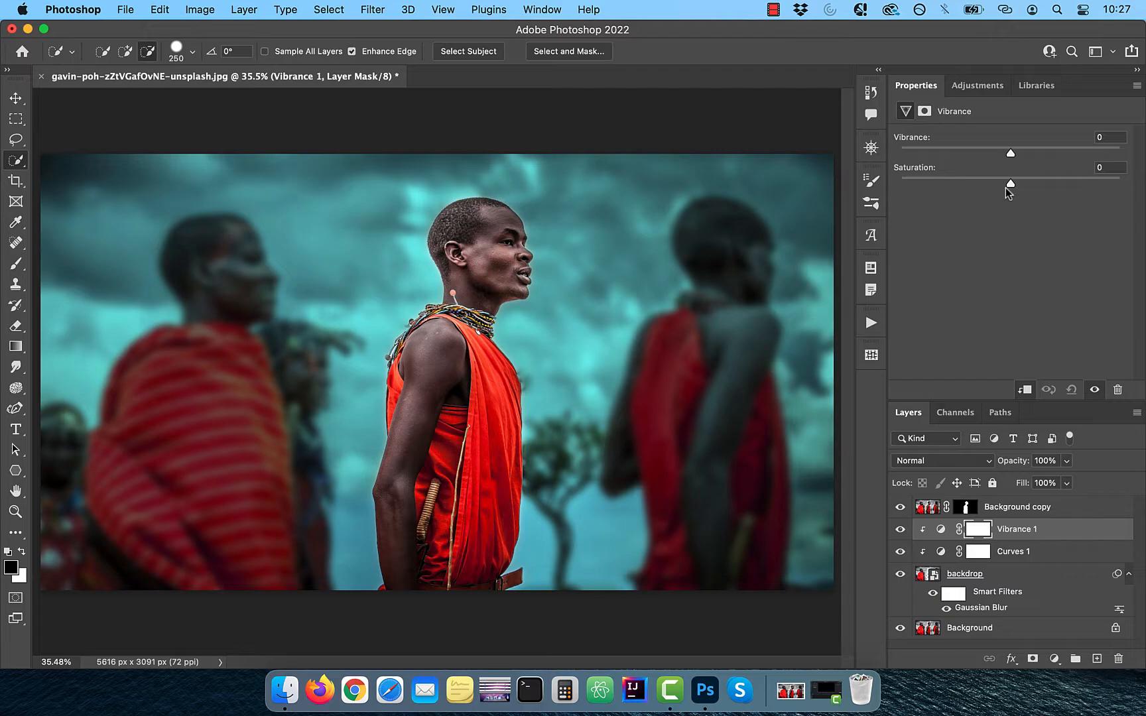
left_click_drag(1011, 183, 979, 183)
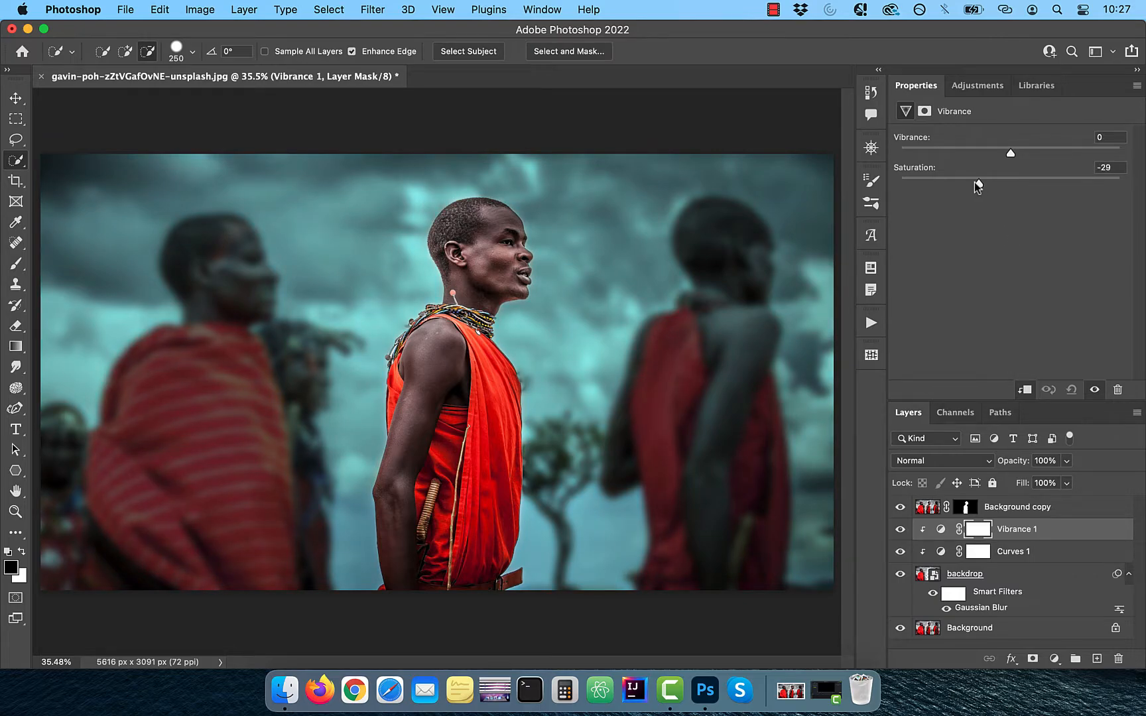
left_click_drag(1010, 181, 968, 182)
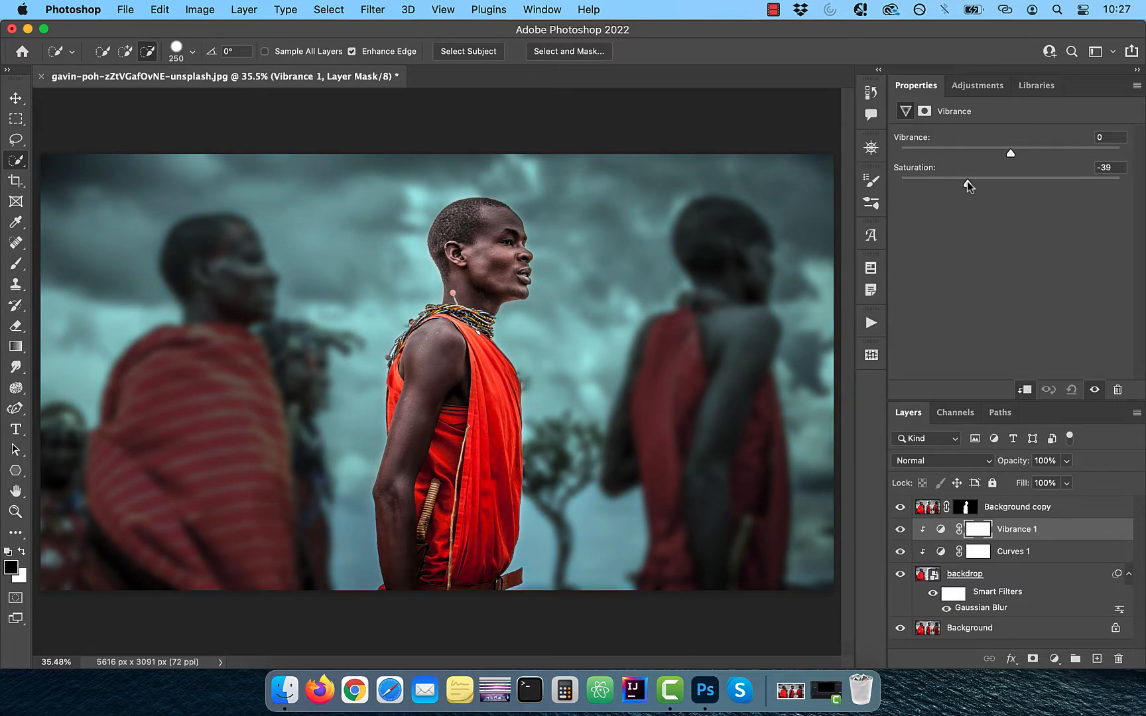
left_click(1015, 506)
type("subject")
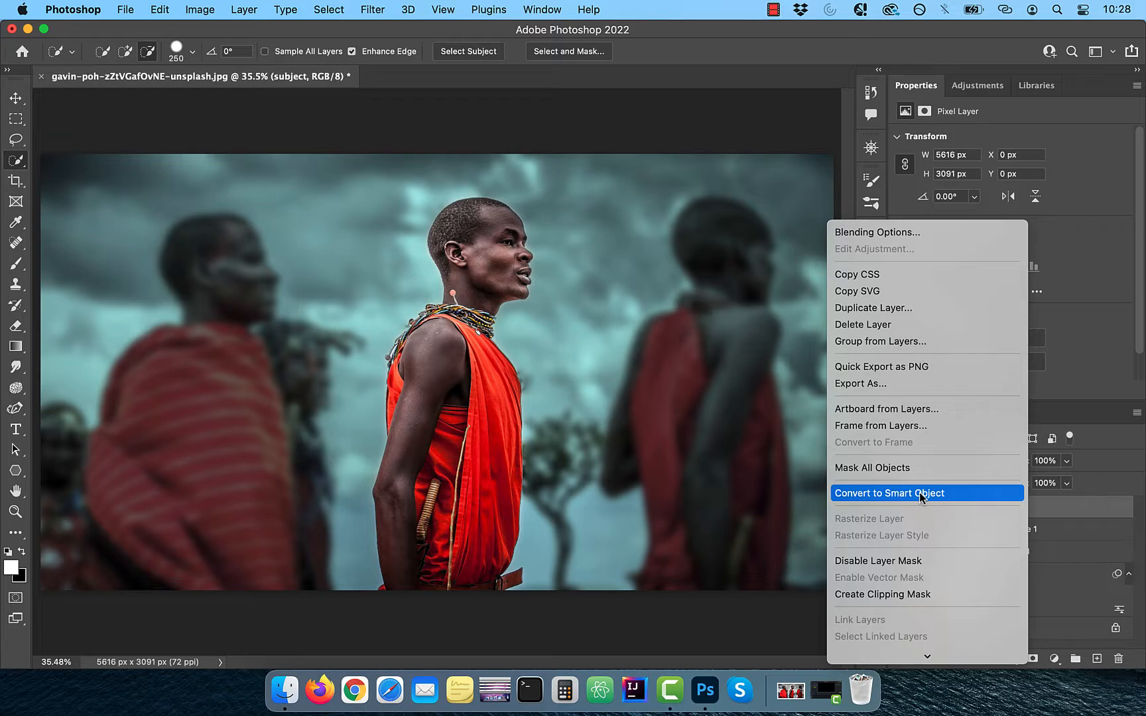
- Convert the subject layer to a smart object and add a Sharpen More smart filter
left_click(889, 492)
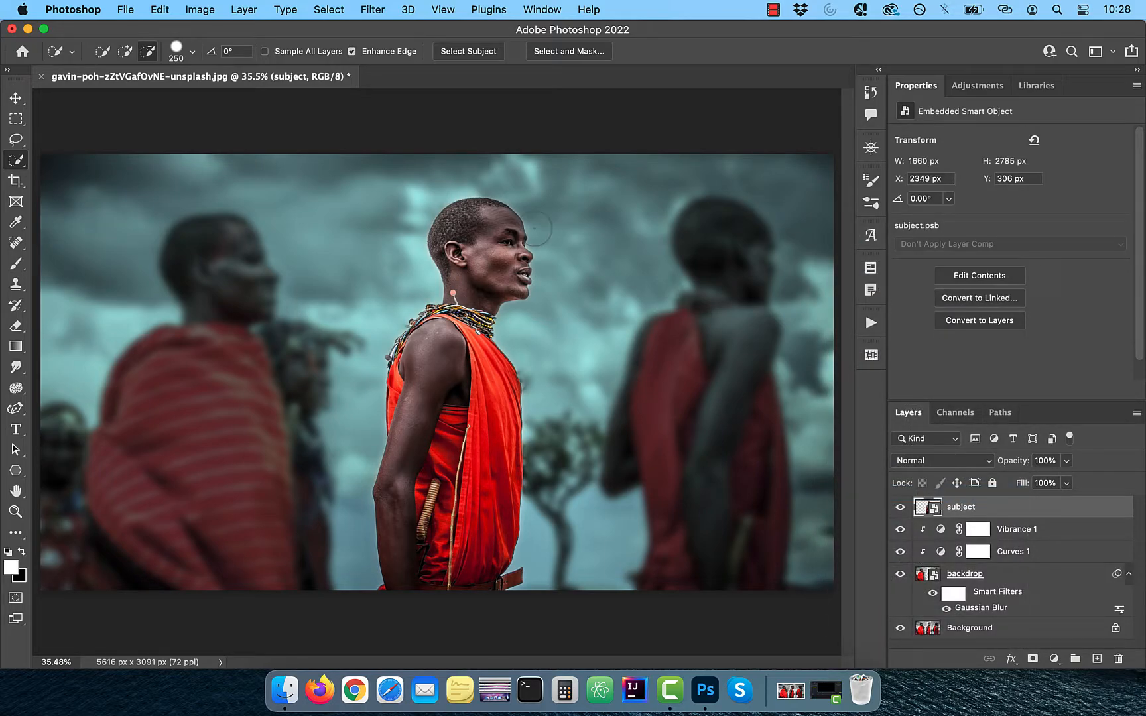
left_click(372, 9)
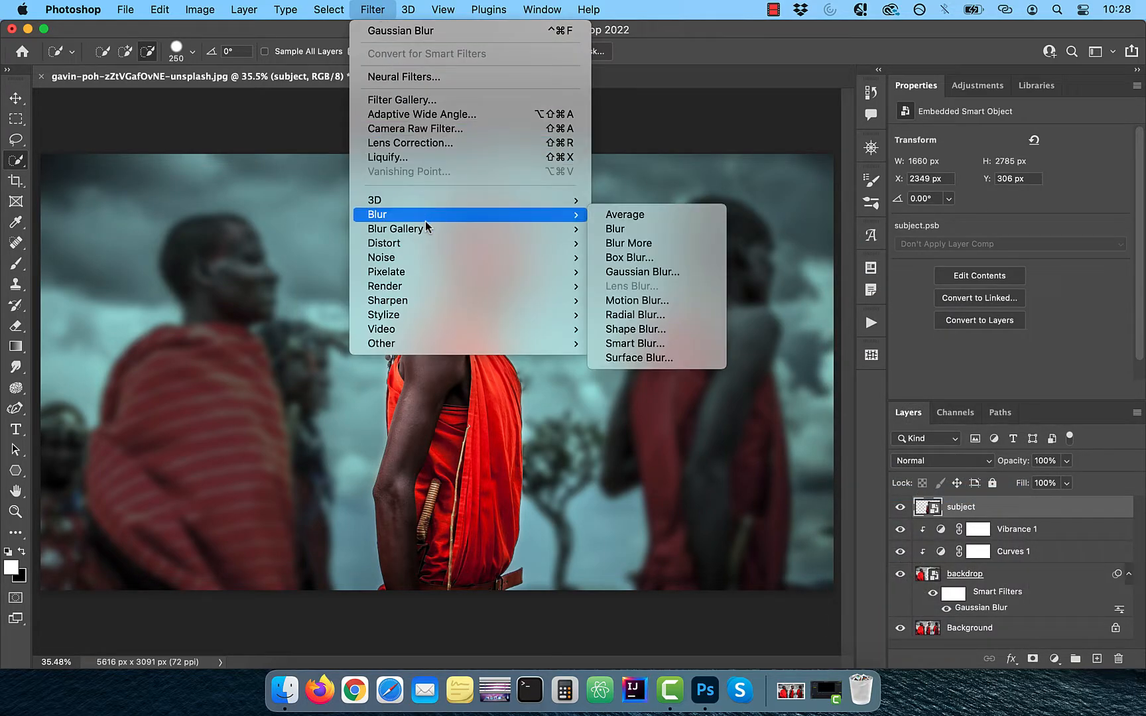
mouse_move(387, 300)
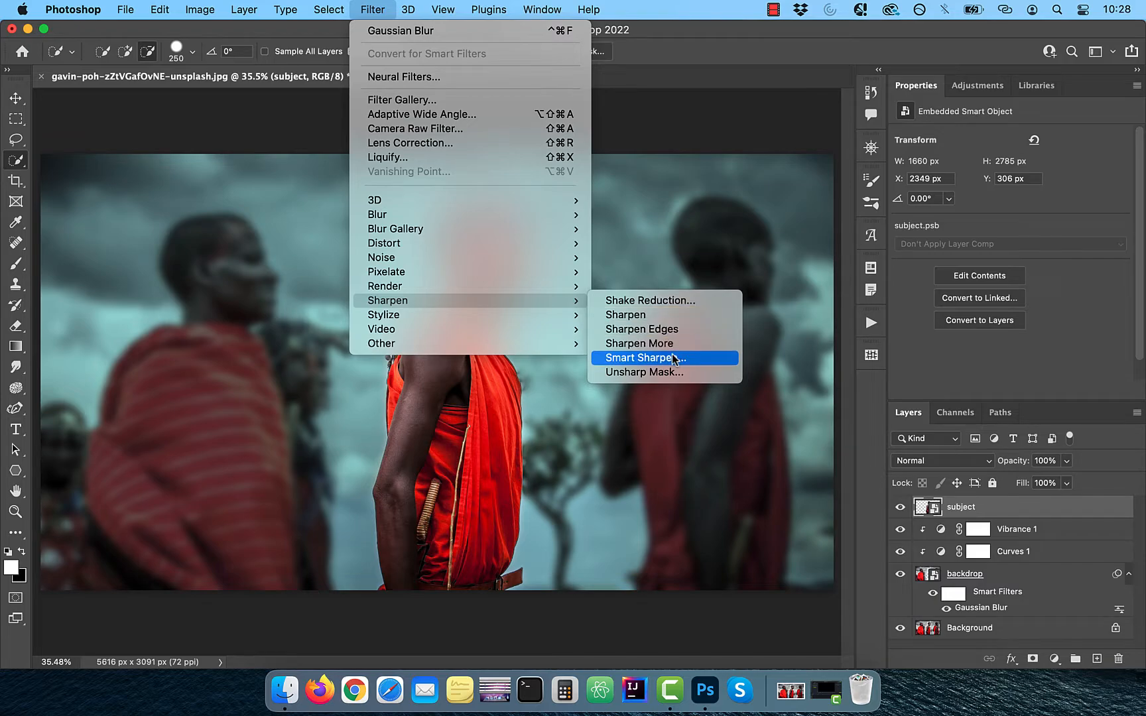
left_click(639, 343)
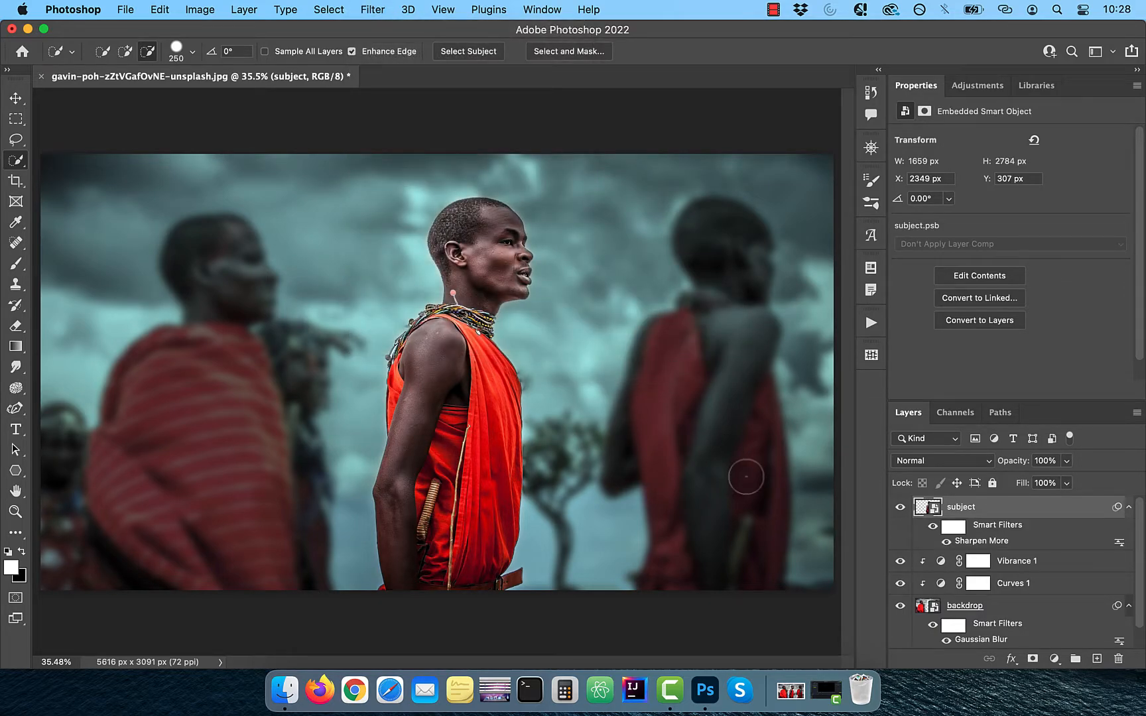
left_click(1054, 659)
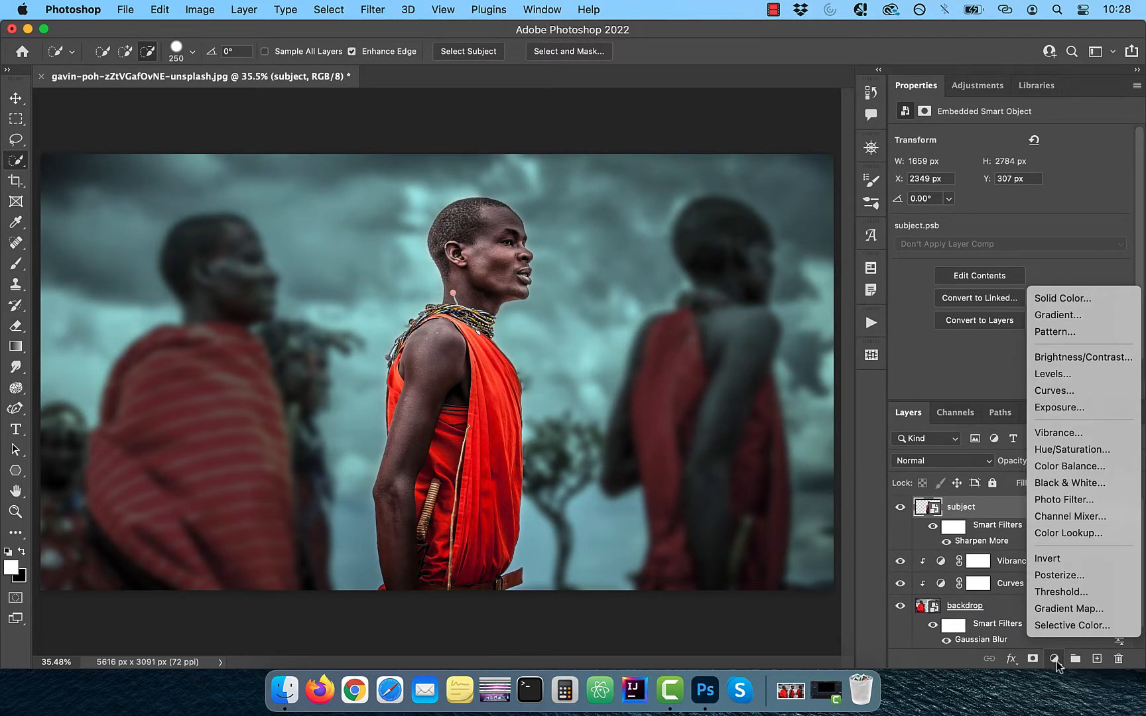
mouse_move(1053, 390)
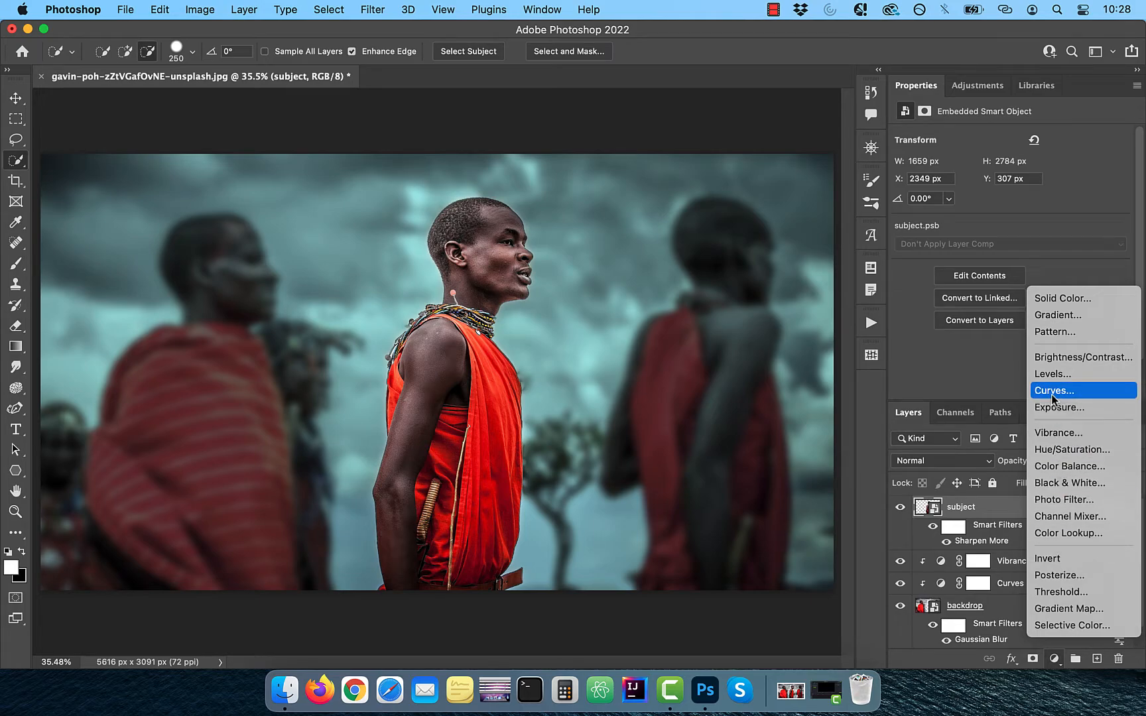
- Clip a Curves layer to the subject with an S-curve of brighter highlights and darker shadows
left_click(1051, 390)
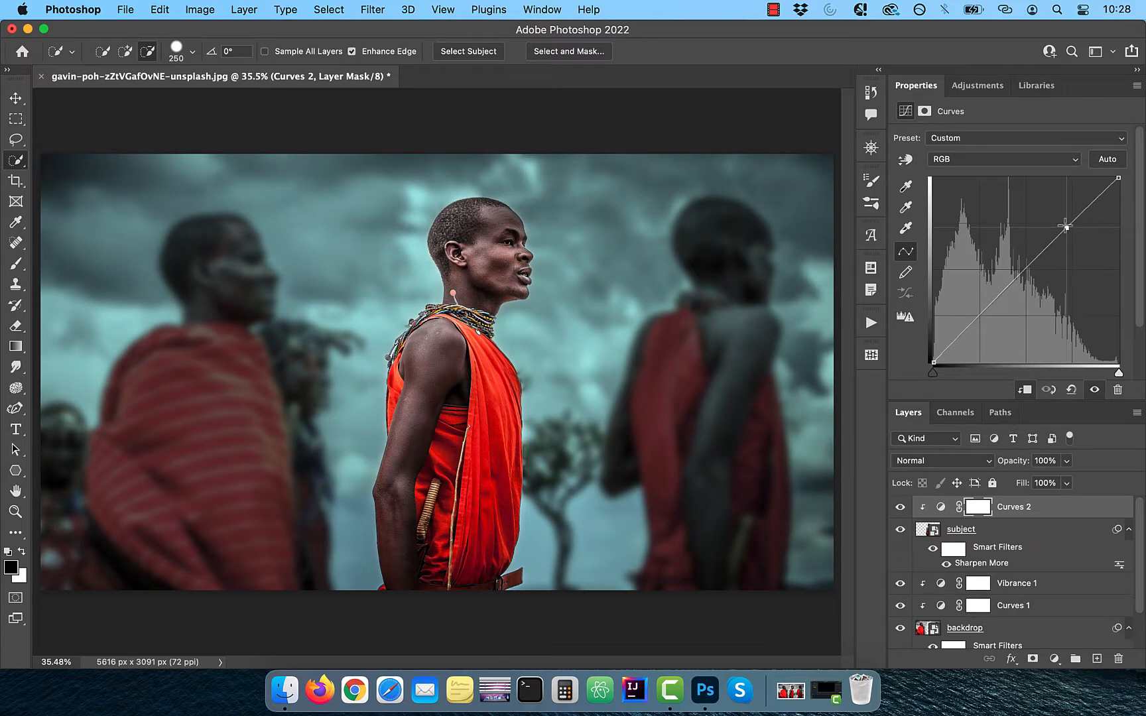
left_click_drag(1065, 227, 982, 313)
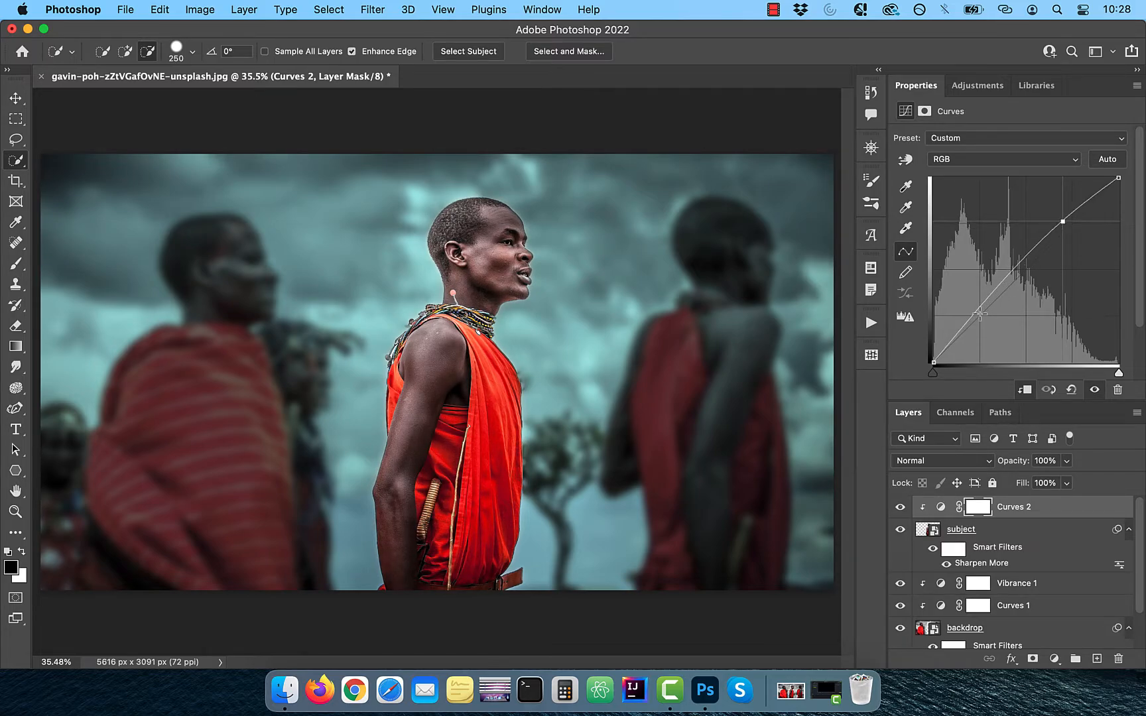
left_click_drag(983, 314, 966, 329)
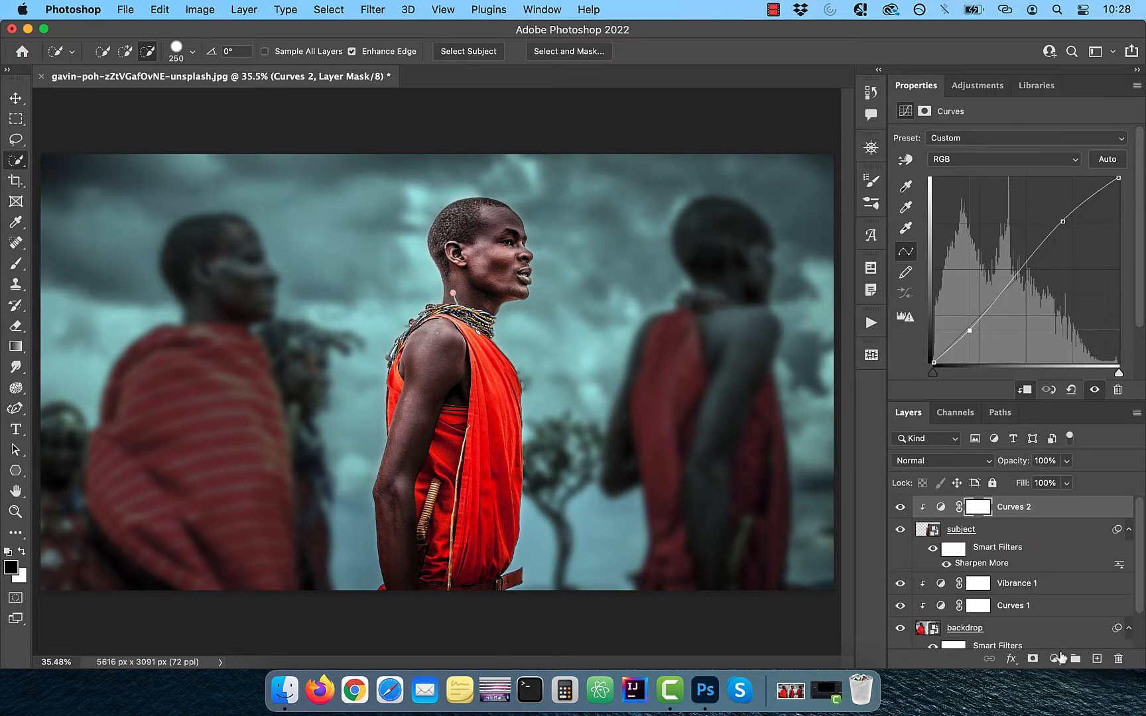
- Clip a Vibrance layer to the subject and raise vibrance to +77
left_click(1054, 659)
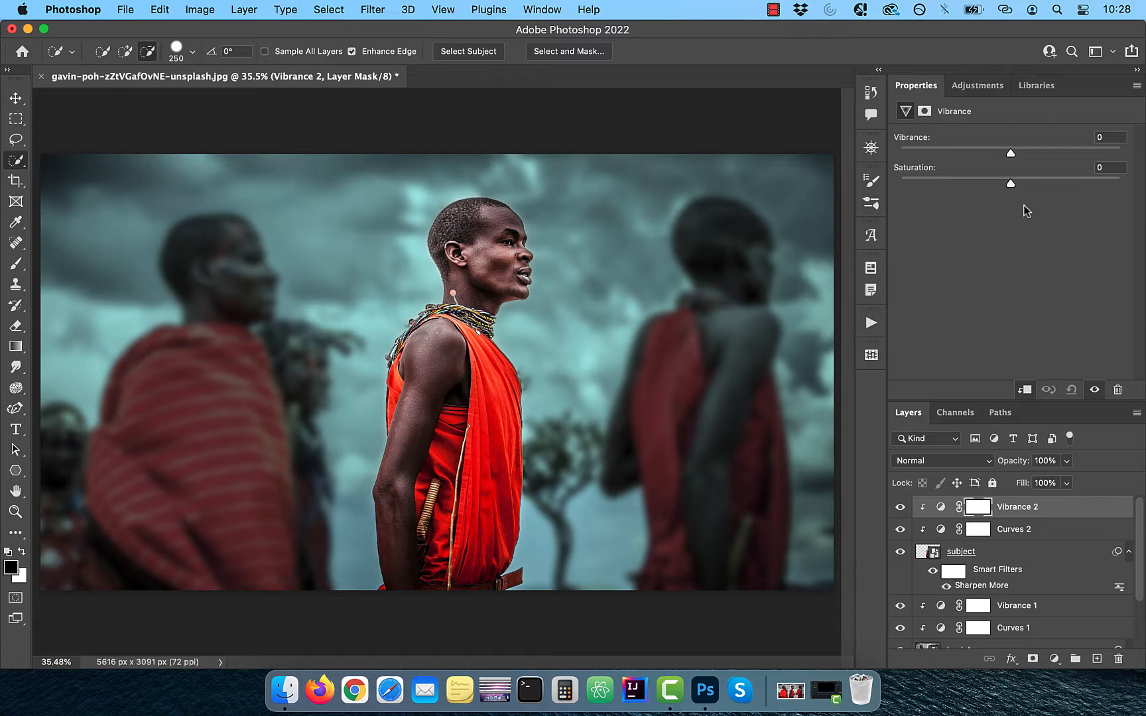
mouse_move(1023, 159)
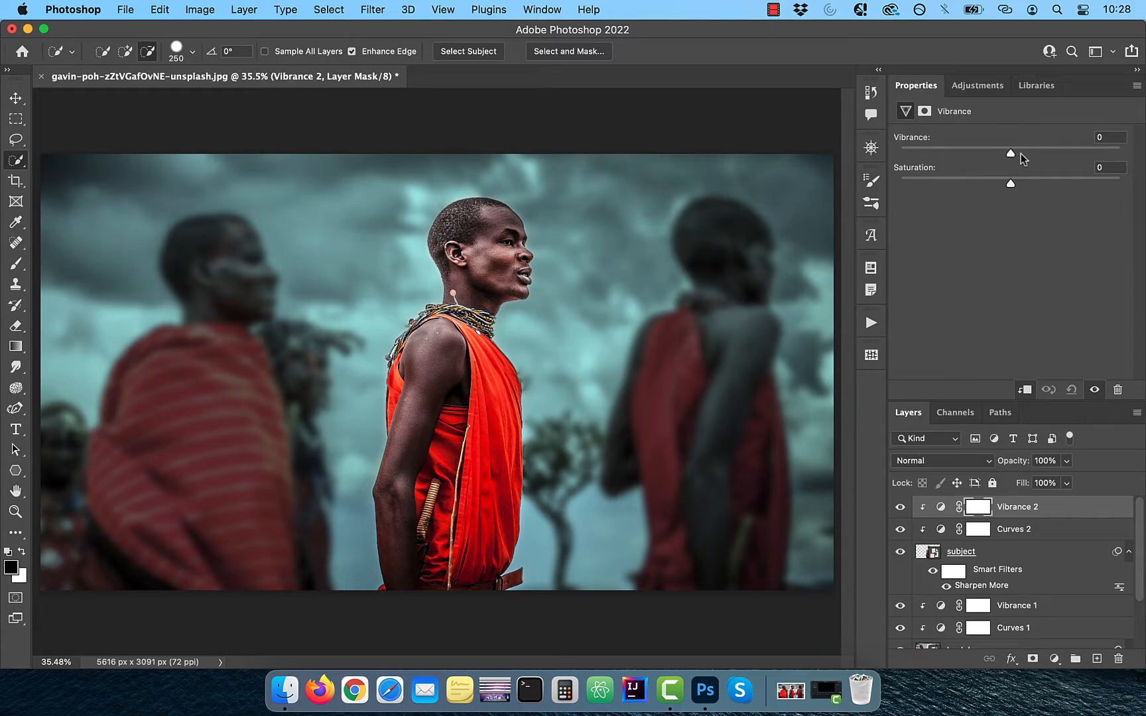
left_click_drag(1011, 153, 1094, 152)
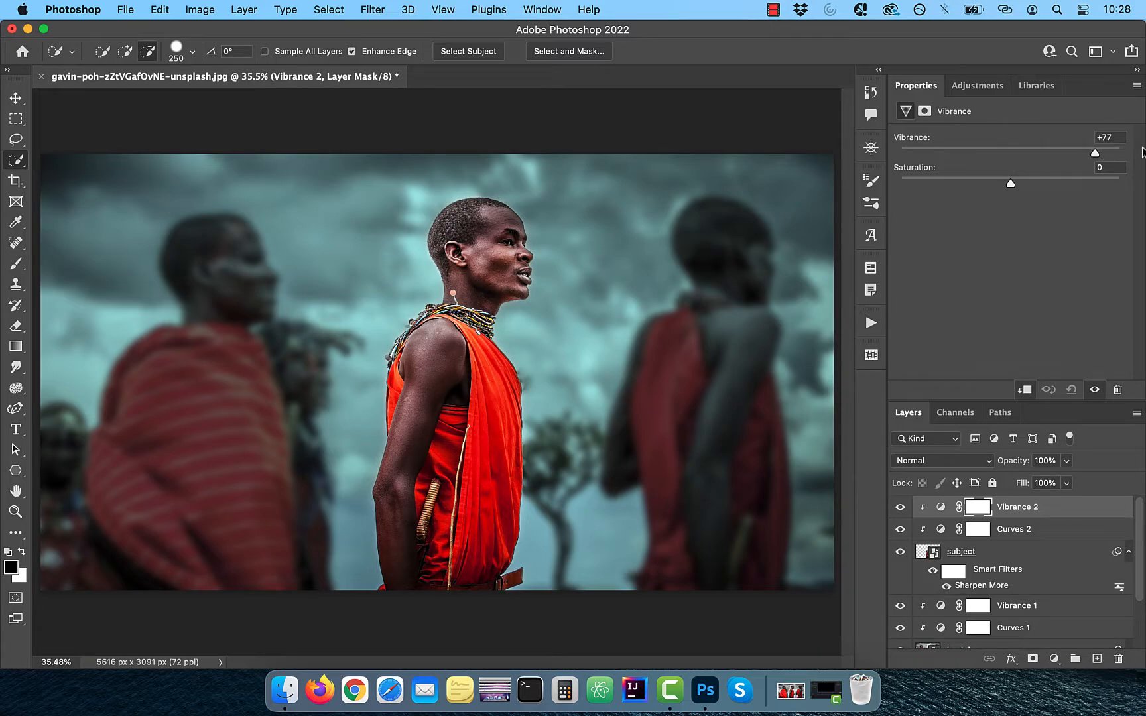